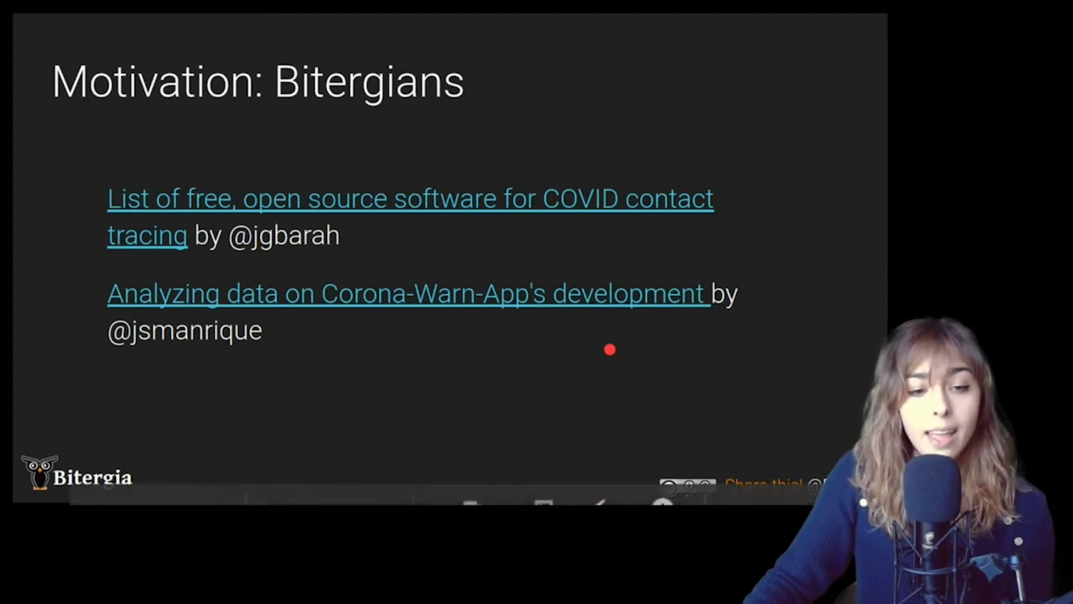
mouse_move(350, 253)
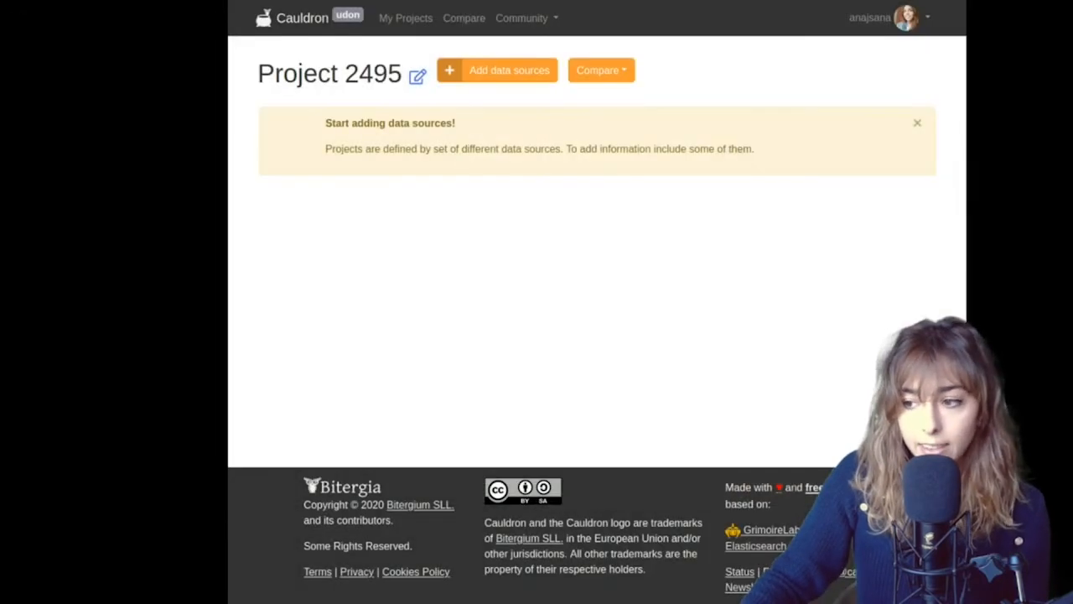
mouse_move(590, 229)
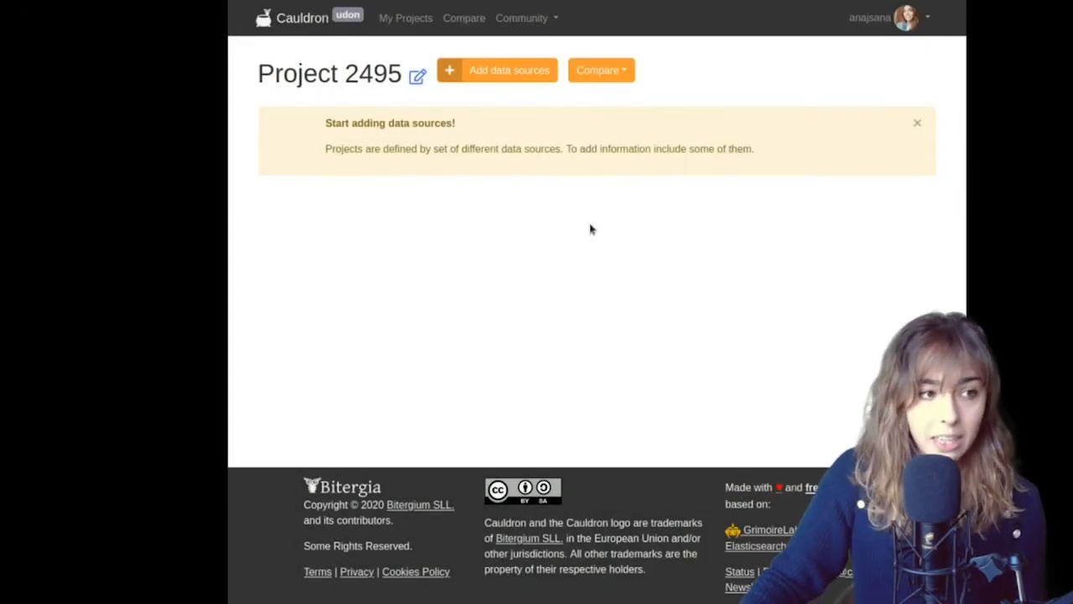
mouse_move(584, 229)
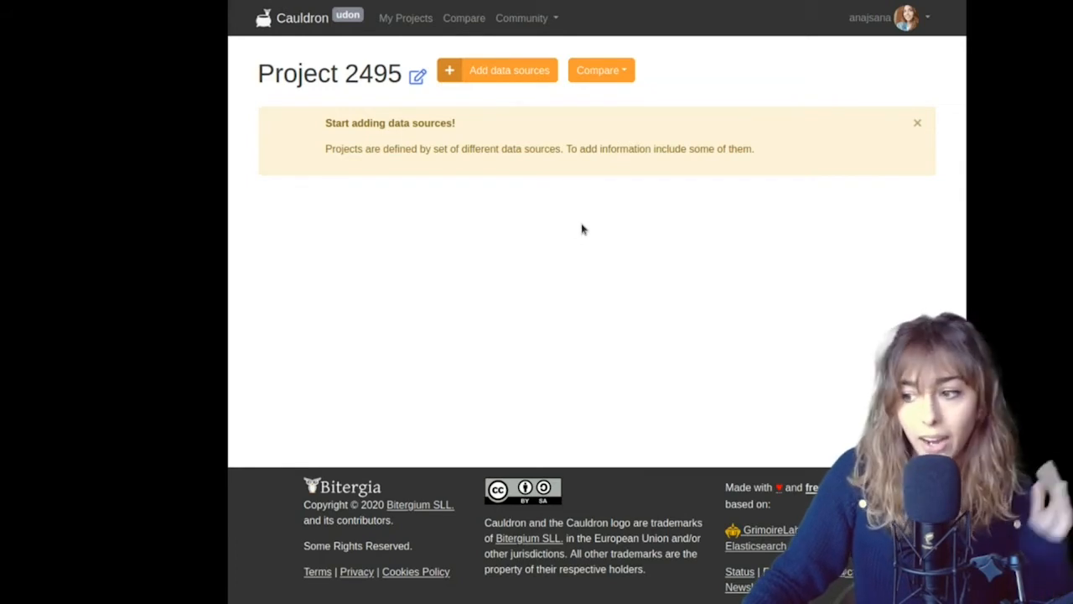
mouse_move(520, 382)
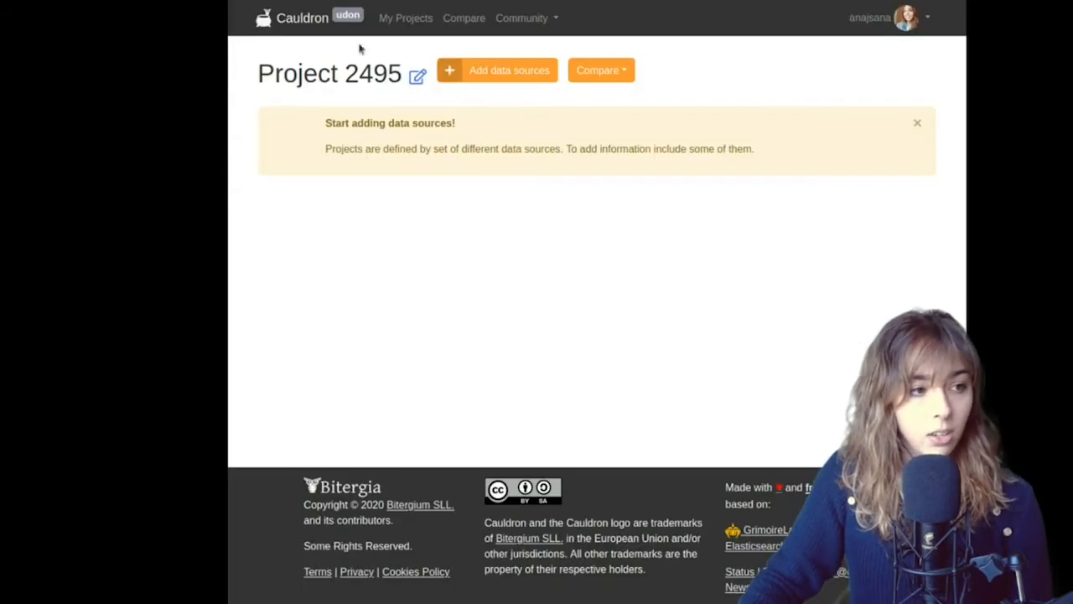
click(508, 70)
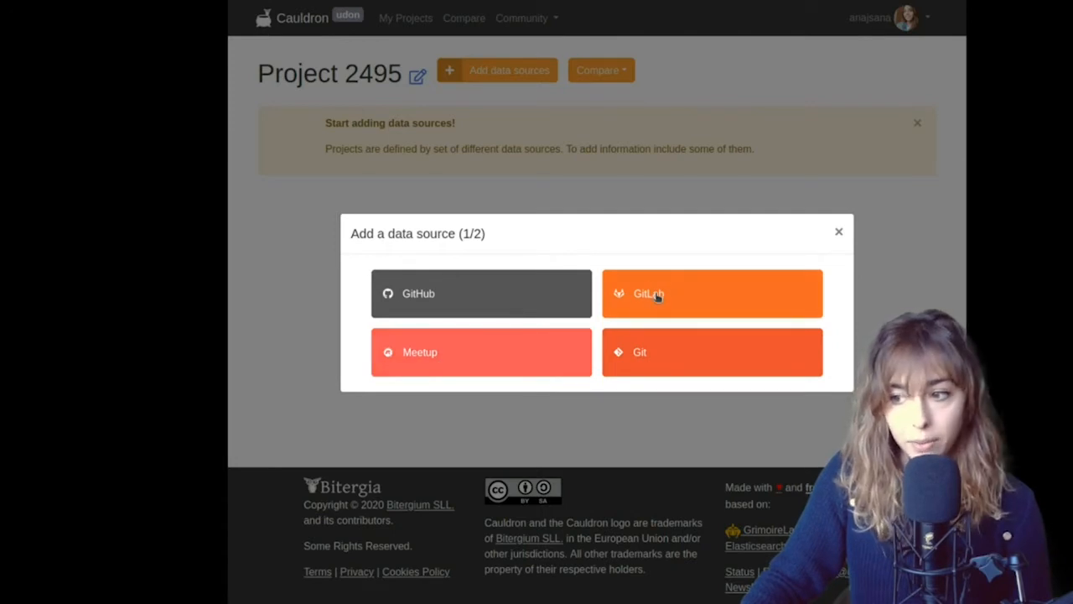
mouse_move(413, 310)
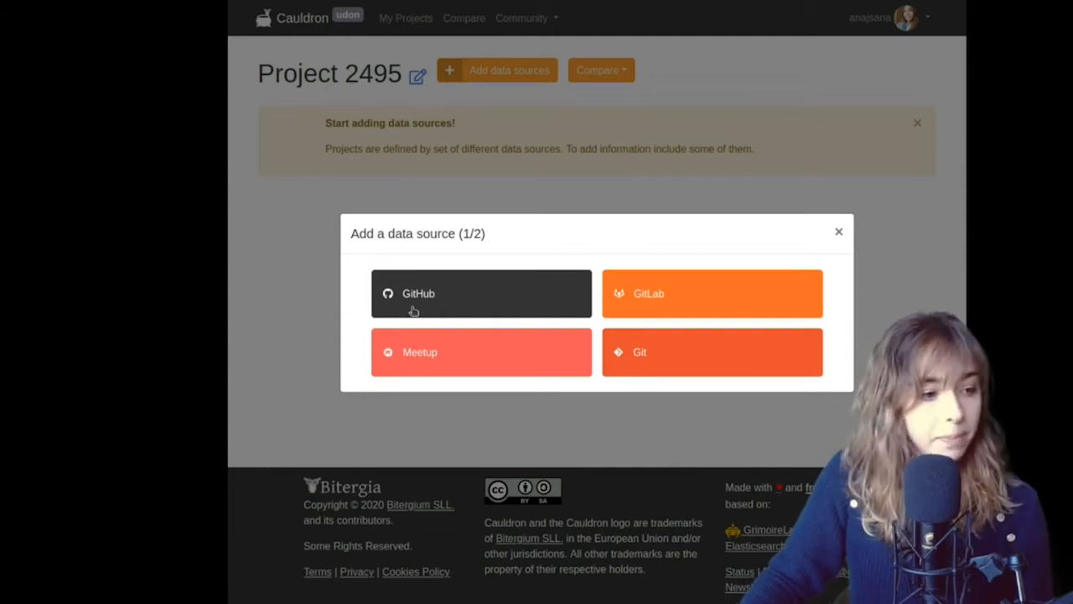
click(480, 294)
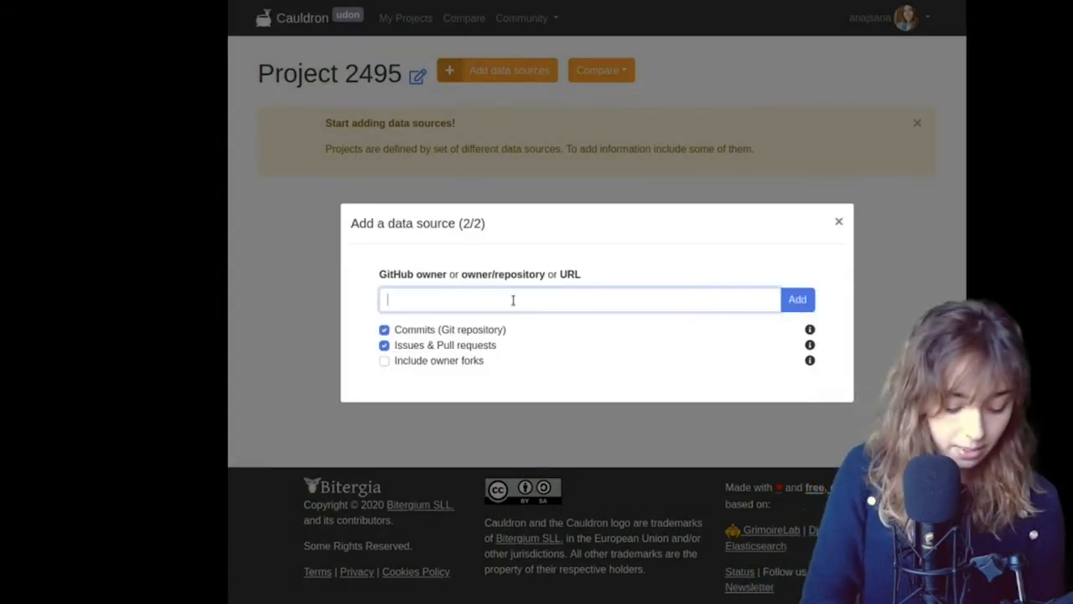
text(https://github.com/RadarCOVID)
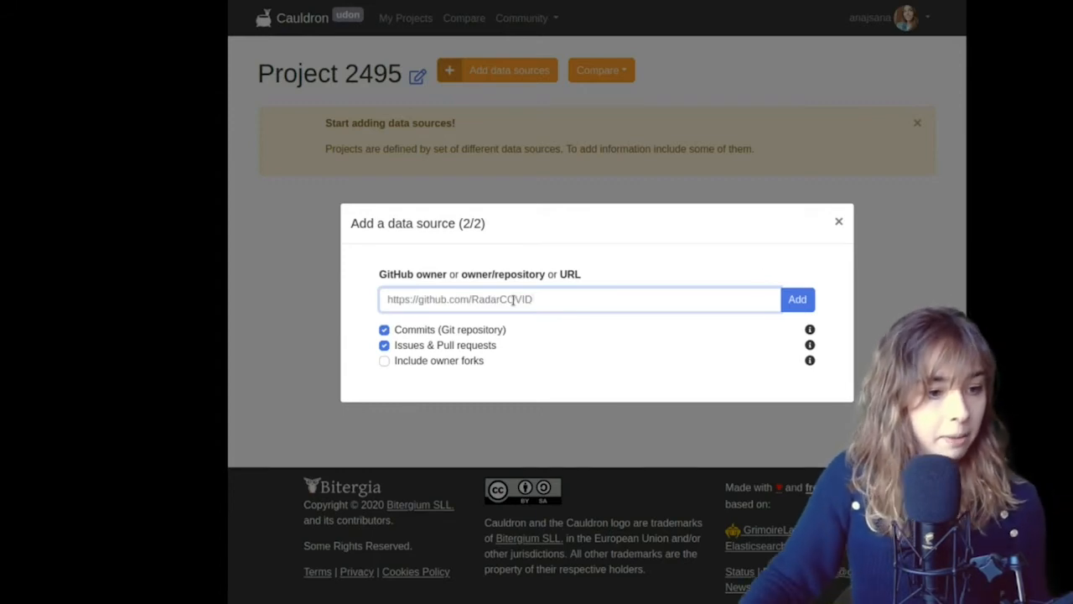
click(798, 299)
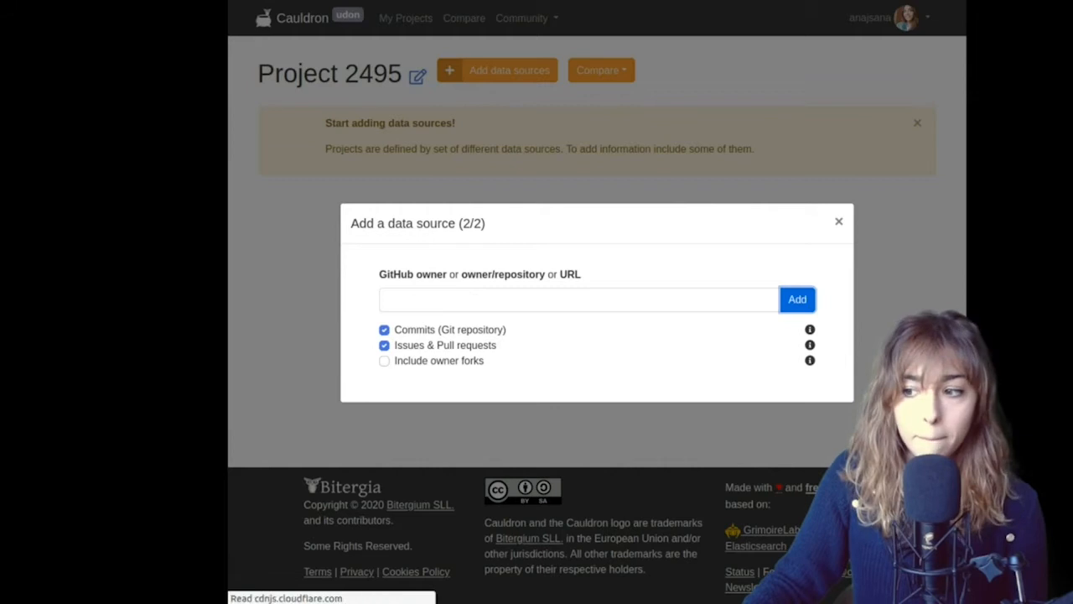
Close the data source dialog and scroll the overview showing 390 commits, 41 PRs, 51 issues
click(838, 220)
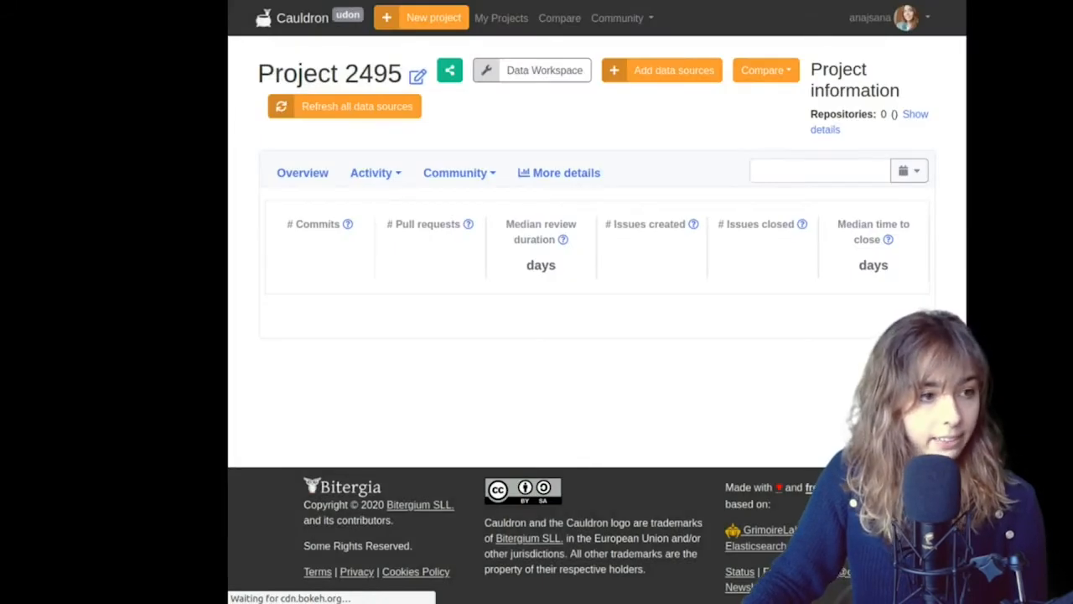
mouse_move(756, 324)
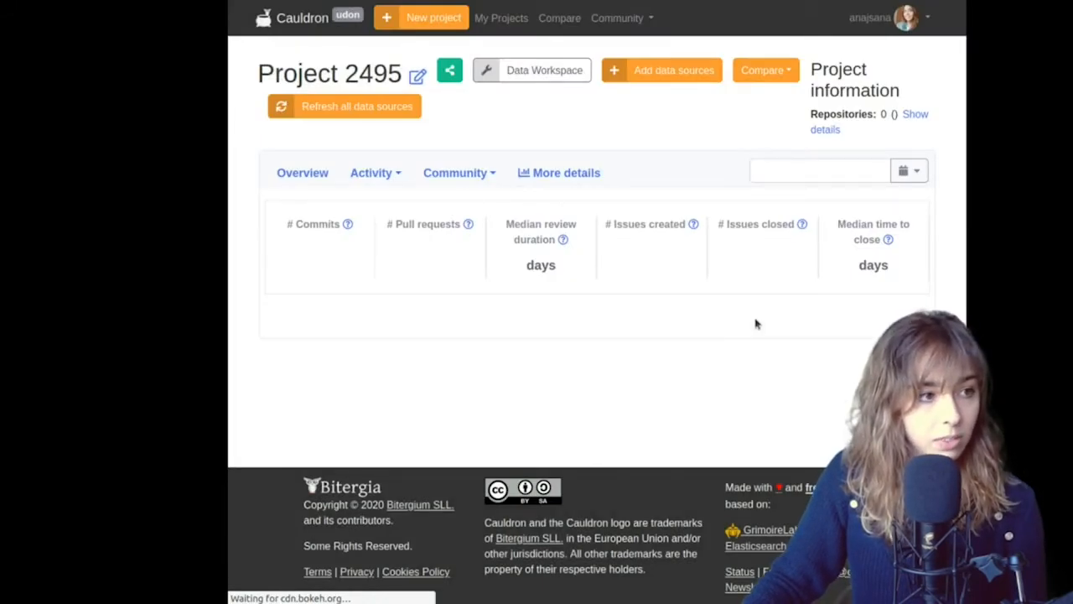
mouse_move(728, 392)
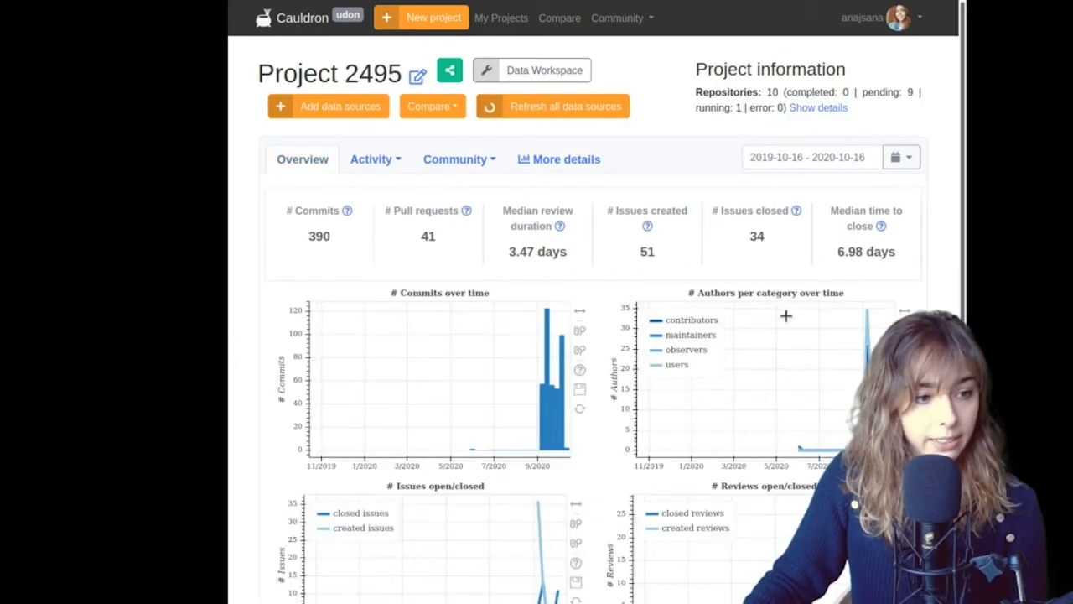
scroll(down, 3)
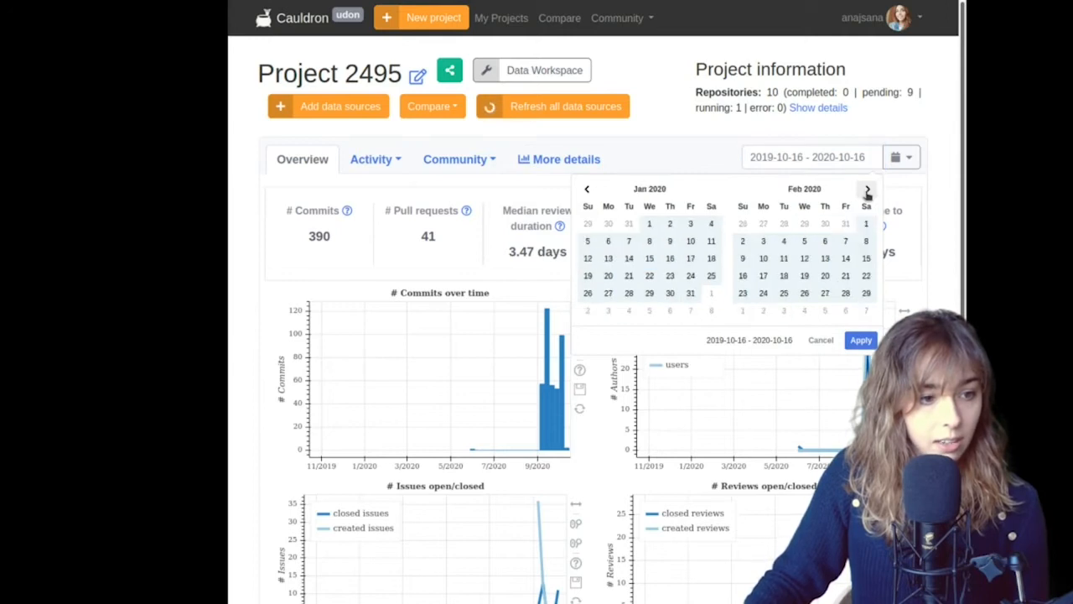
Limit the dashboard to September 1–30, 2020 and view the Activity charts
click(867, 188)
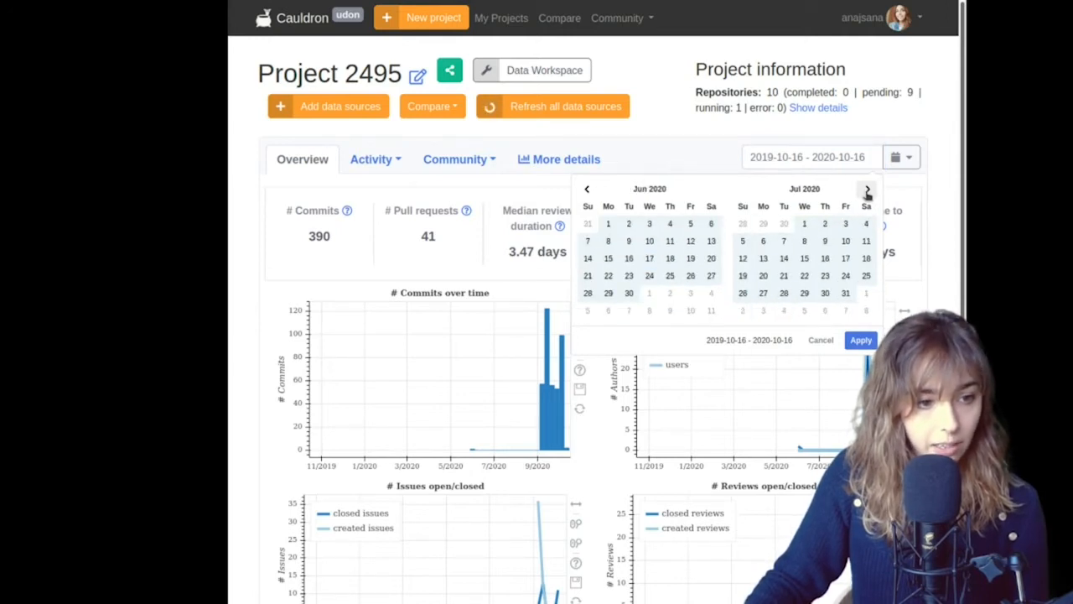
click(867, 189)
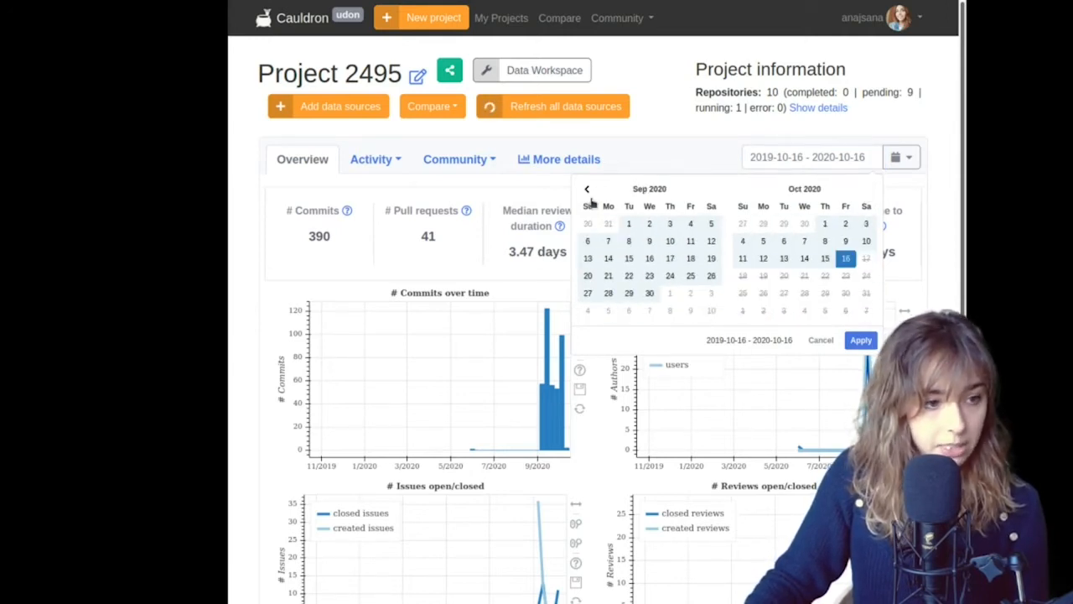
click(587, 189)
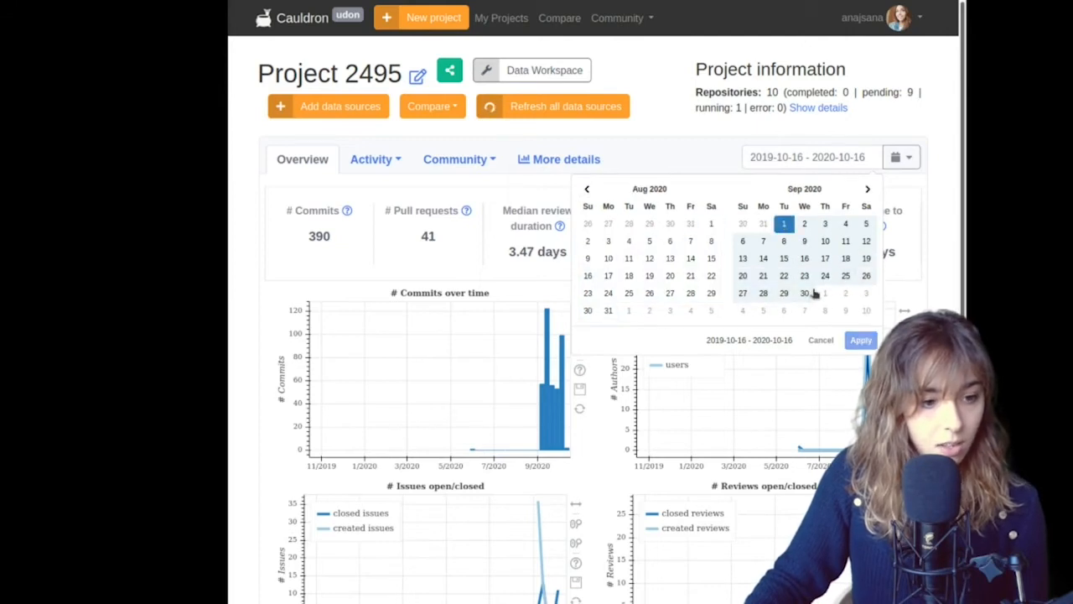
click(861, 339)
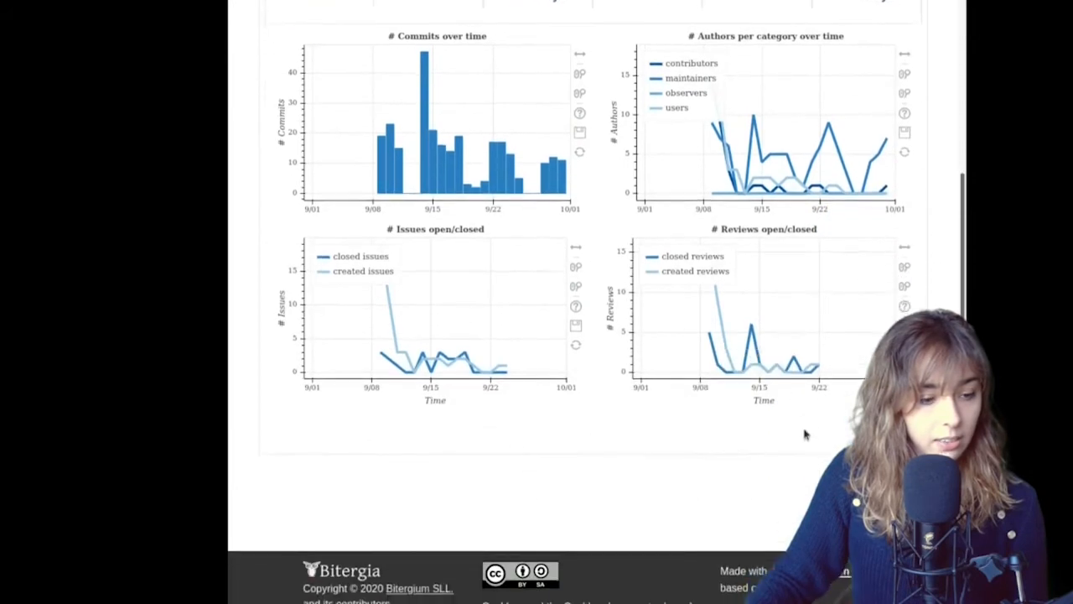
scroll(up, 3)
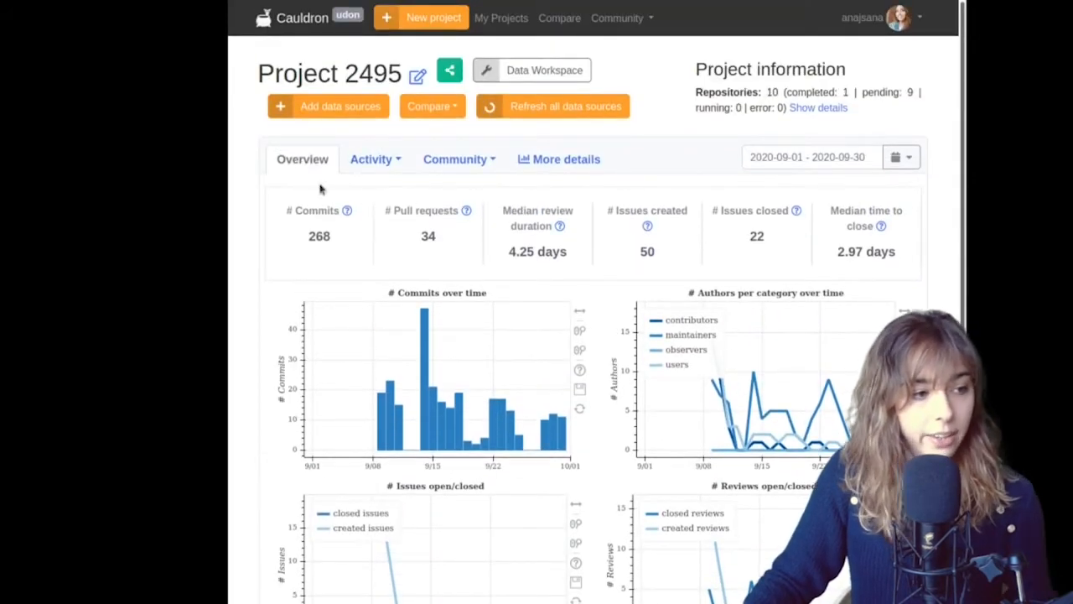
mouse_move(378, 207)
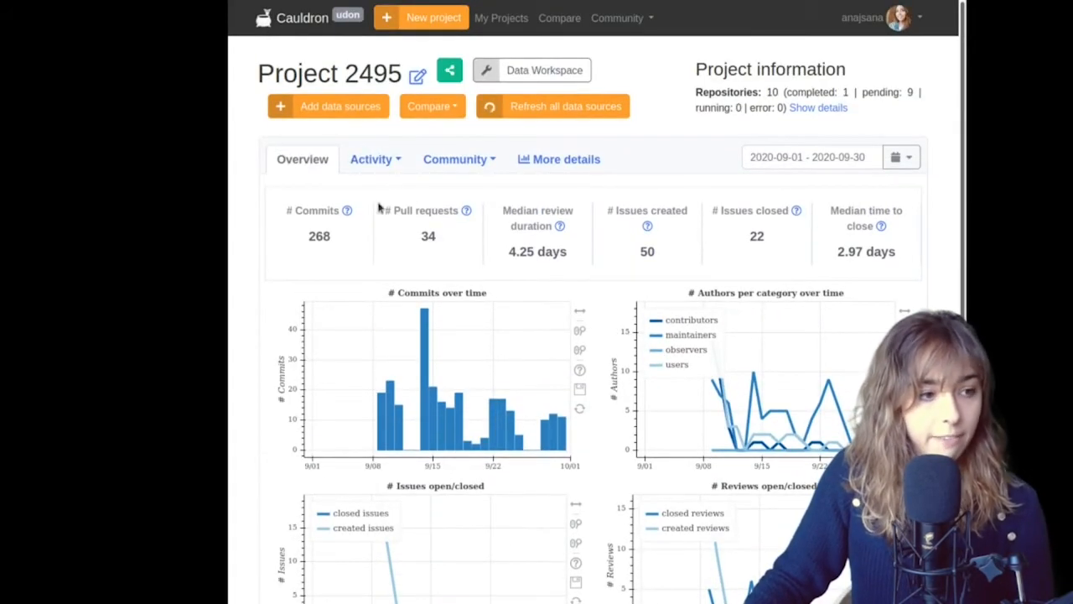
click(372, 159)
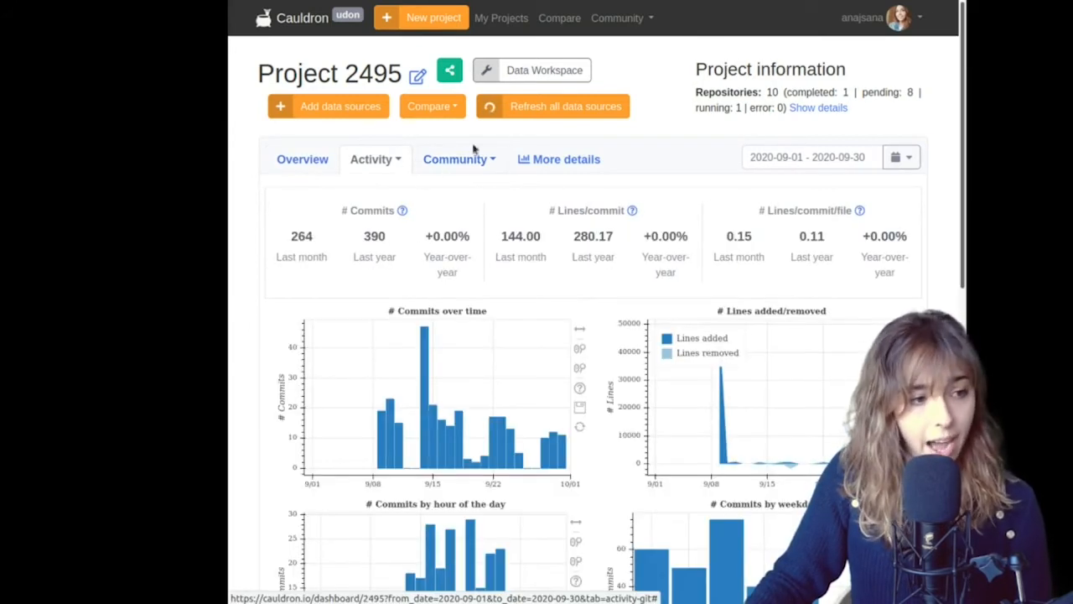
View the Community charts showing 45 active people and 45 onboardings for September 2020
click(455, 159)
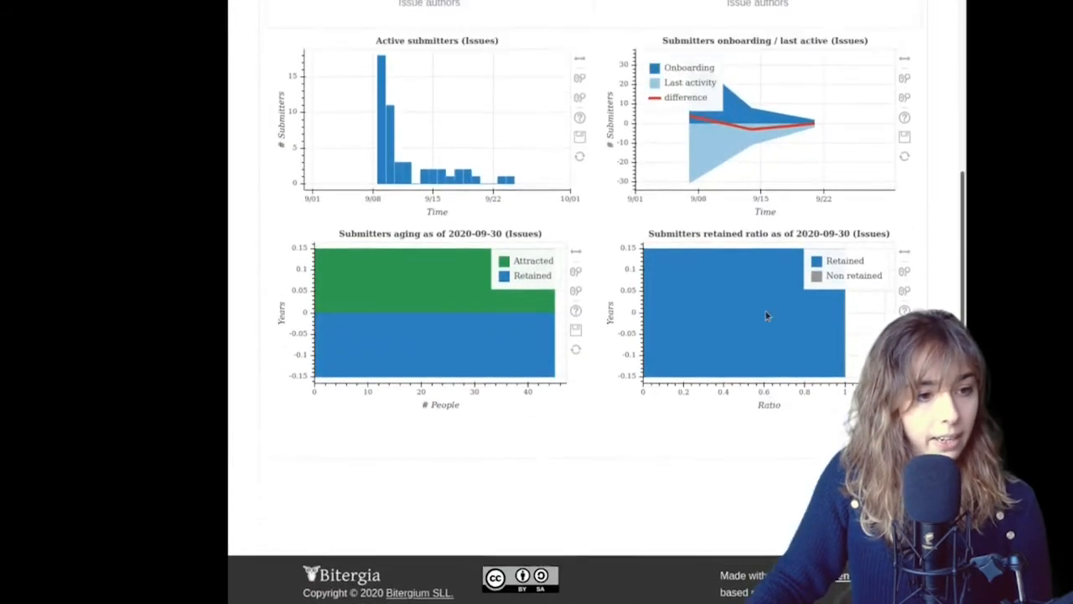
scroll(up, 3)
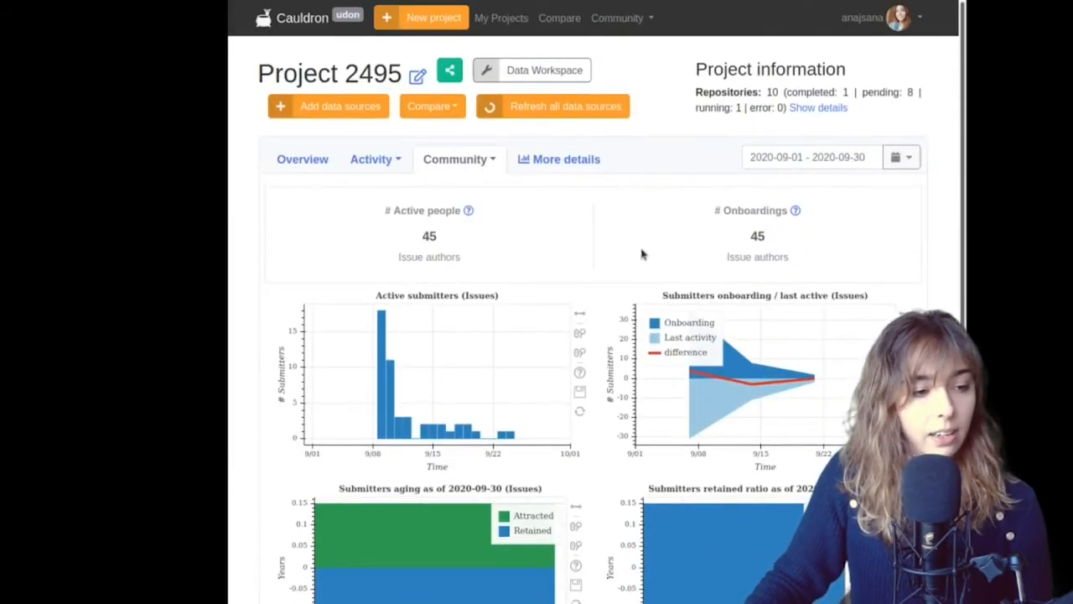
mouse_move(610, 249)
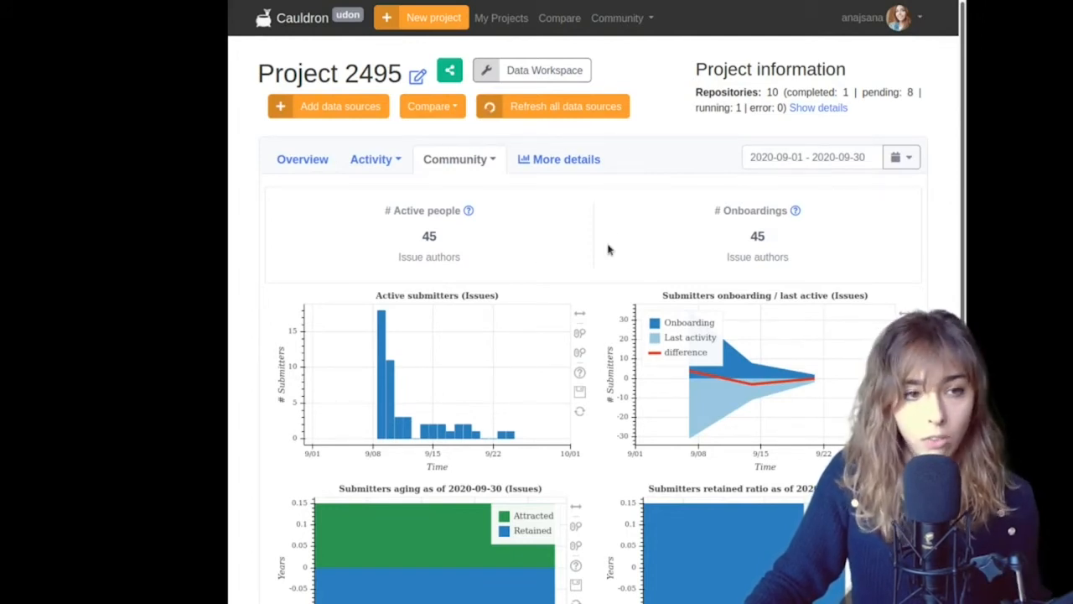
mouse_move(566, 159)
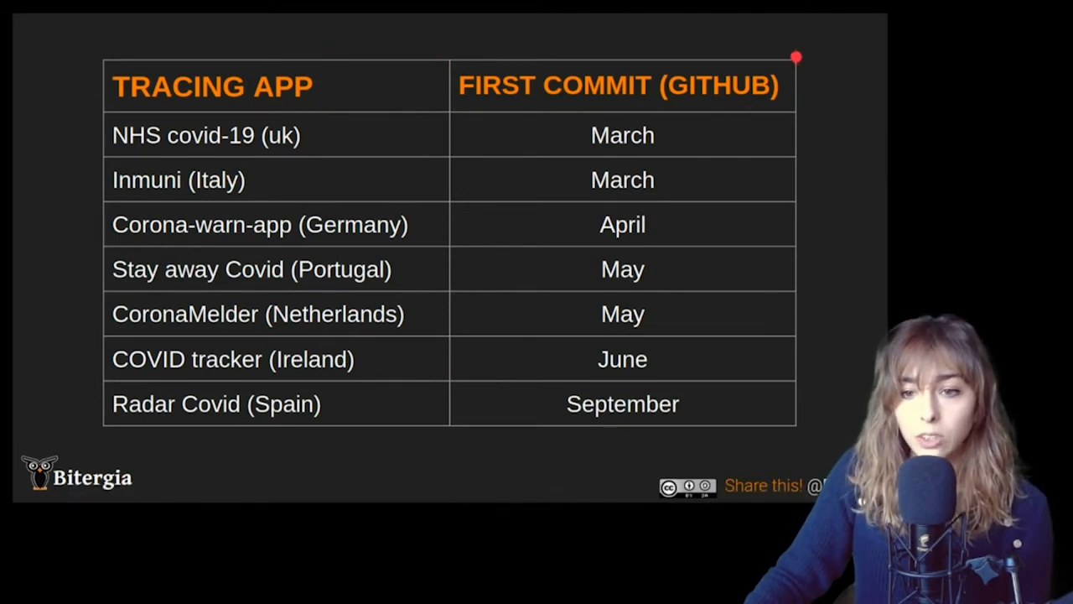
mouse_move(406, 185)
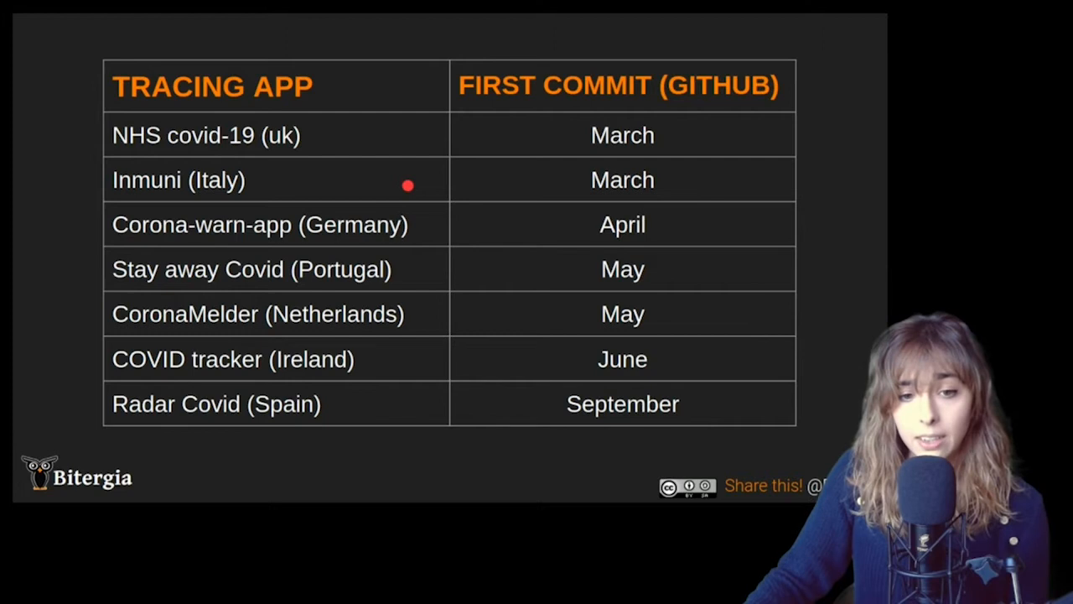
drag(570, 153, 725, 151)
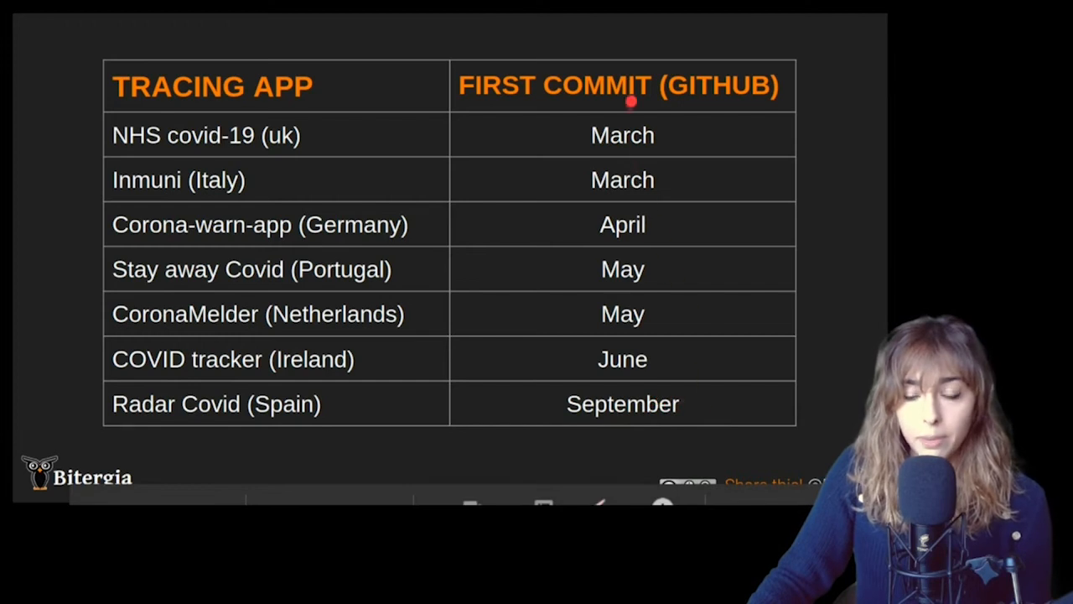
drag(633, 100, 503, 193)
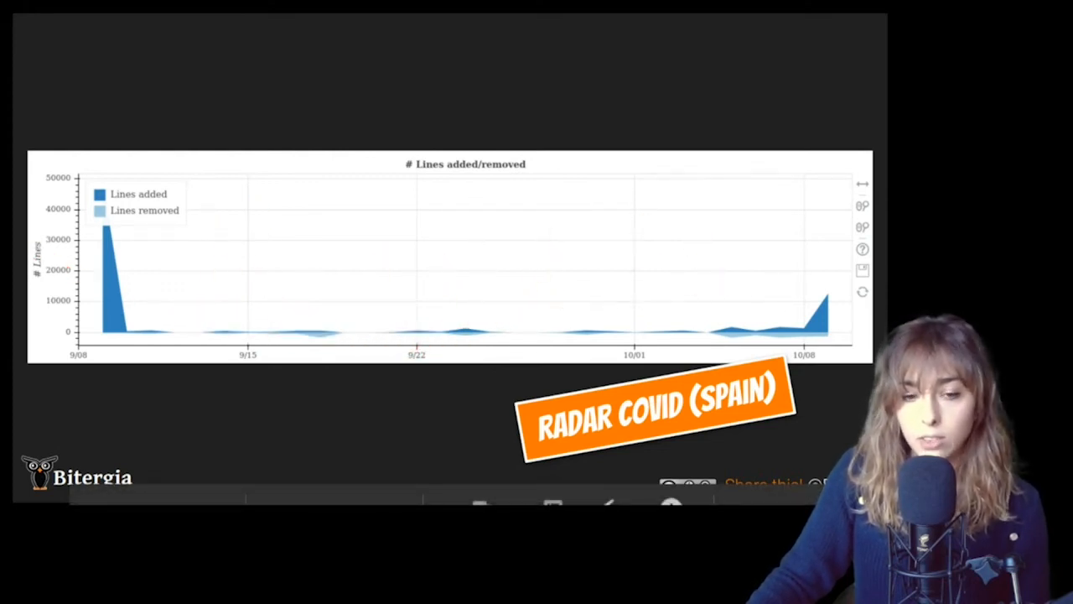
Drag across the Radar Covid (Spain) lines added/removed chart while discussing it
drag(151, 172, 440, 222)
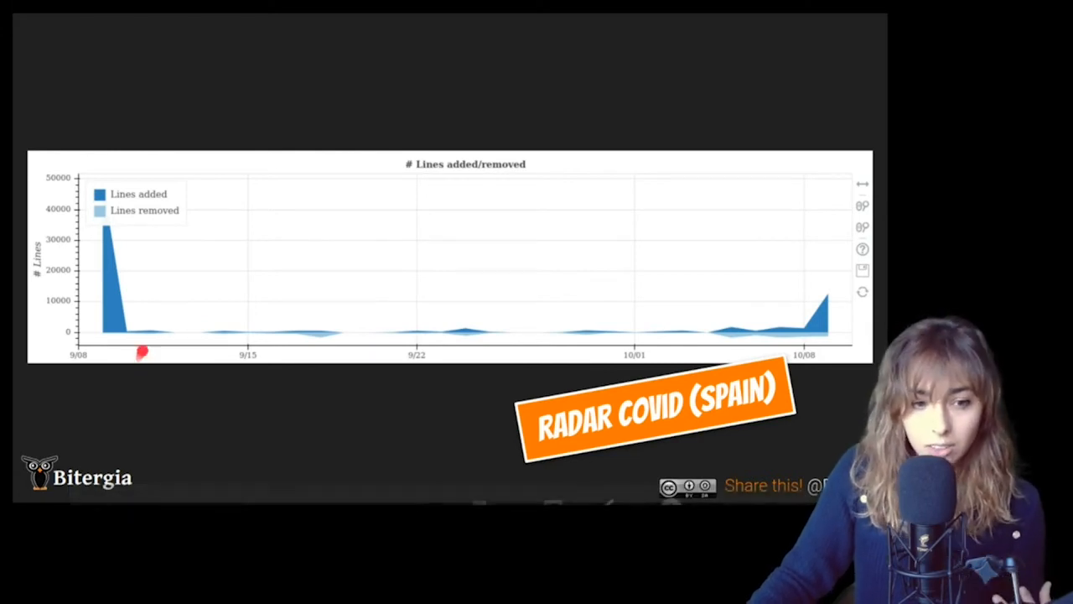
mouse_move(163, 255)
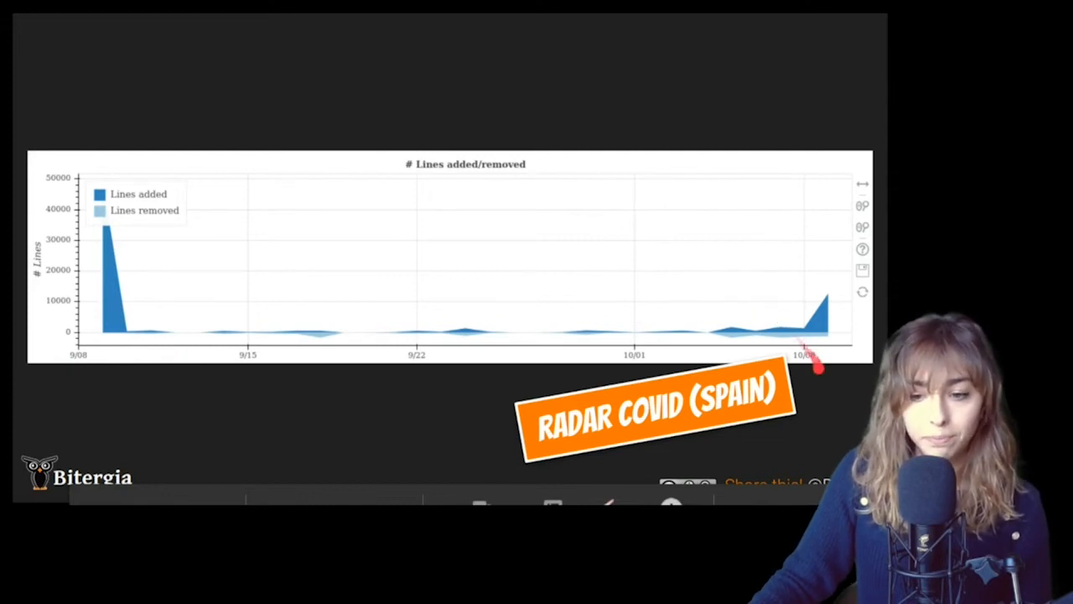
mouse_move(824, 406)
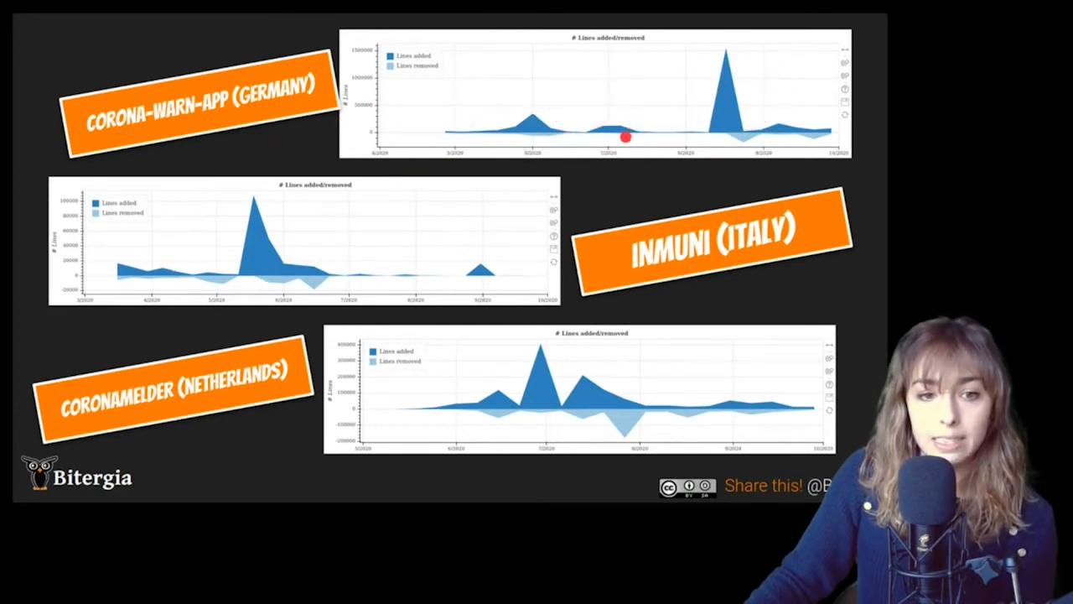
mouse_move(293, 115)
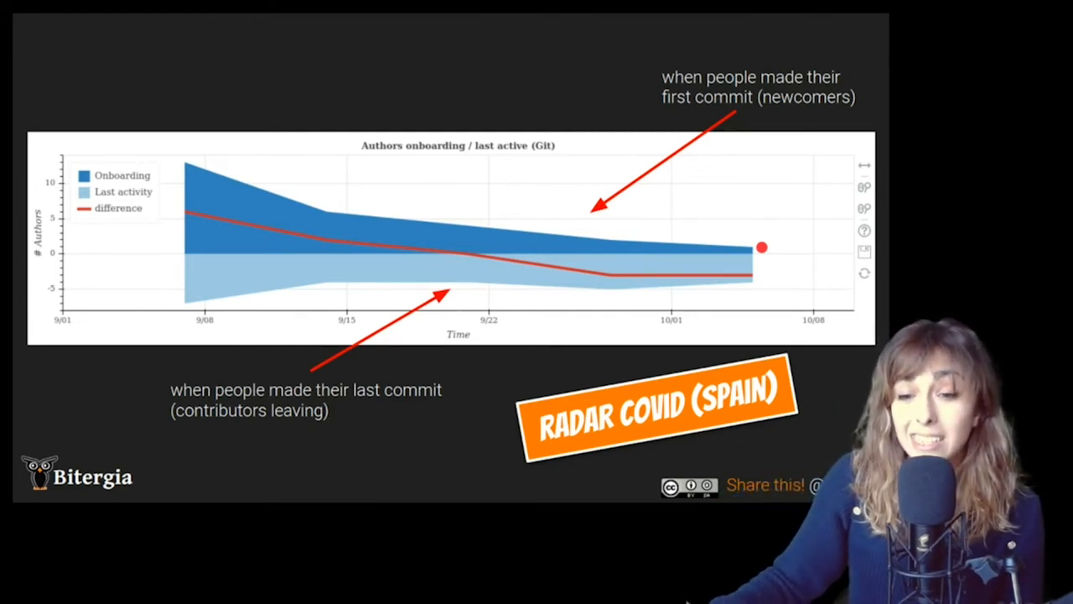
Advance to the authors onboarding/last active comparison for Germany, Italy and Netherlands
key(Right)
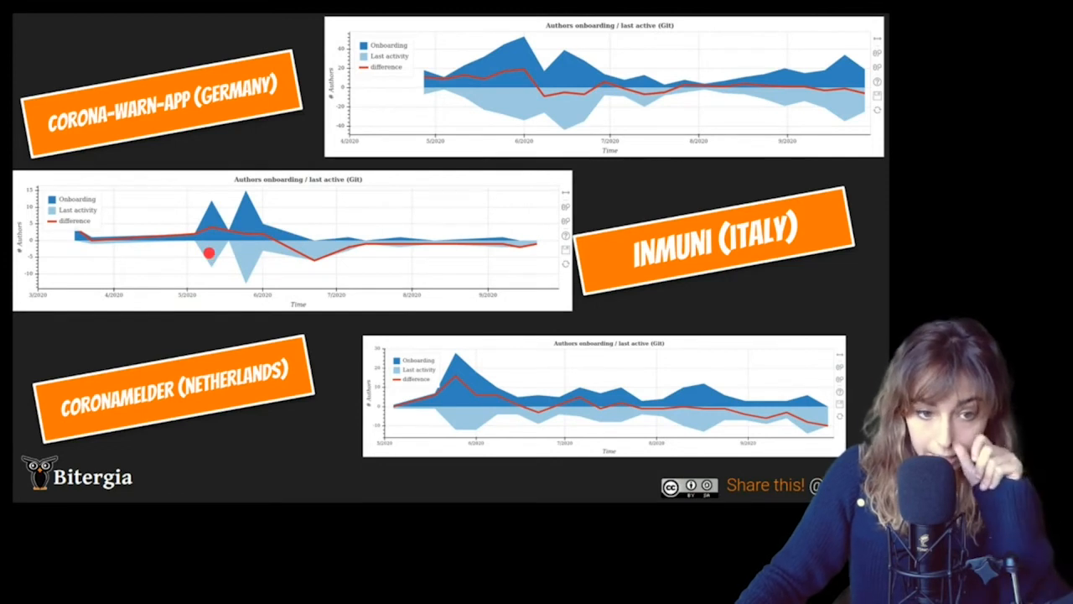
mouse_move(369, 228)
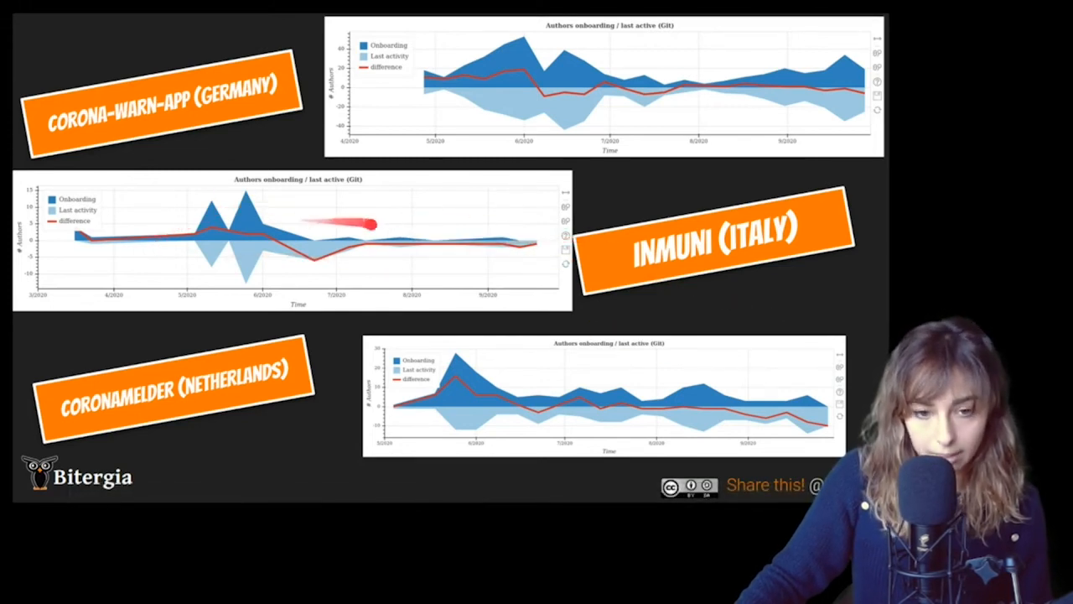
mouse_move(444, 229)
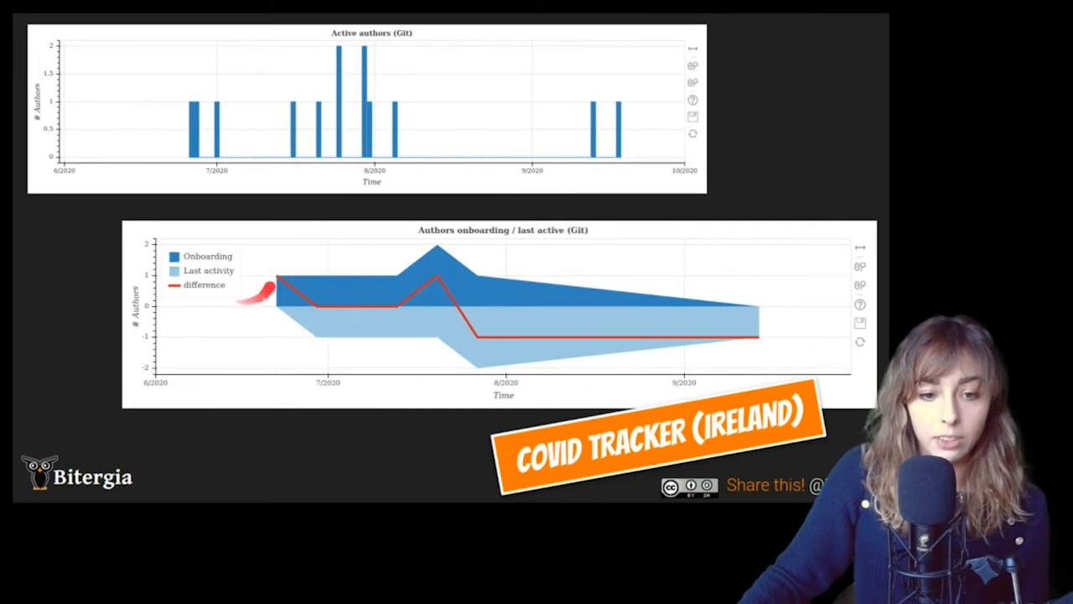
mouse_move(395, 281)
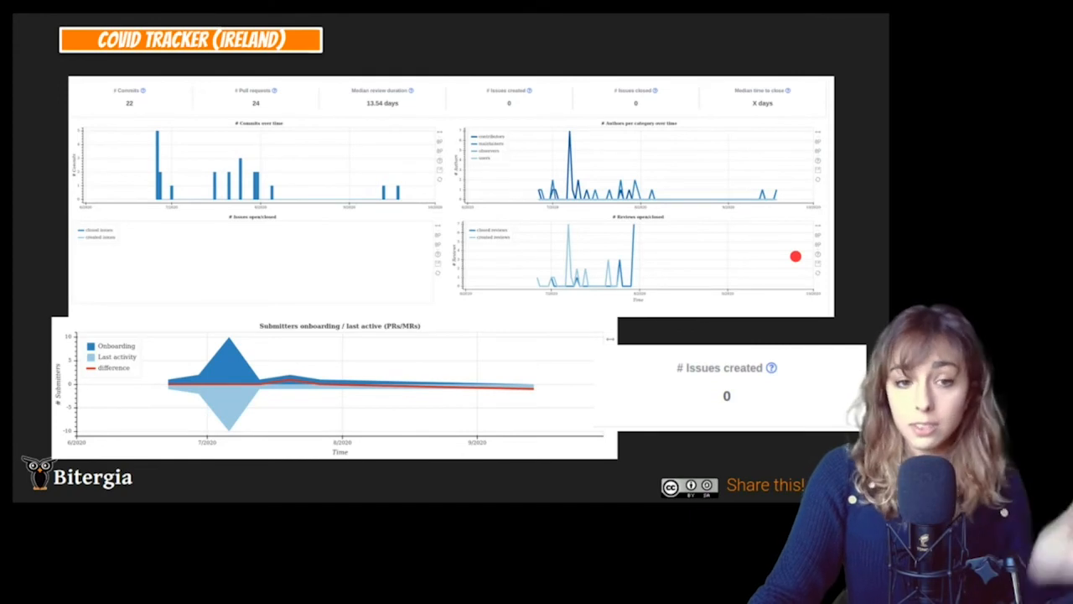
mouse_move(283, 222)
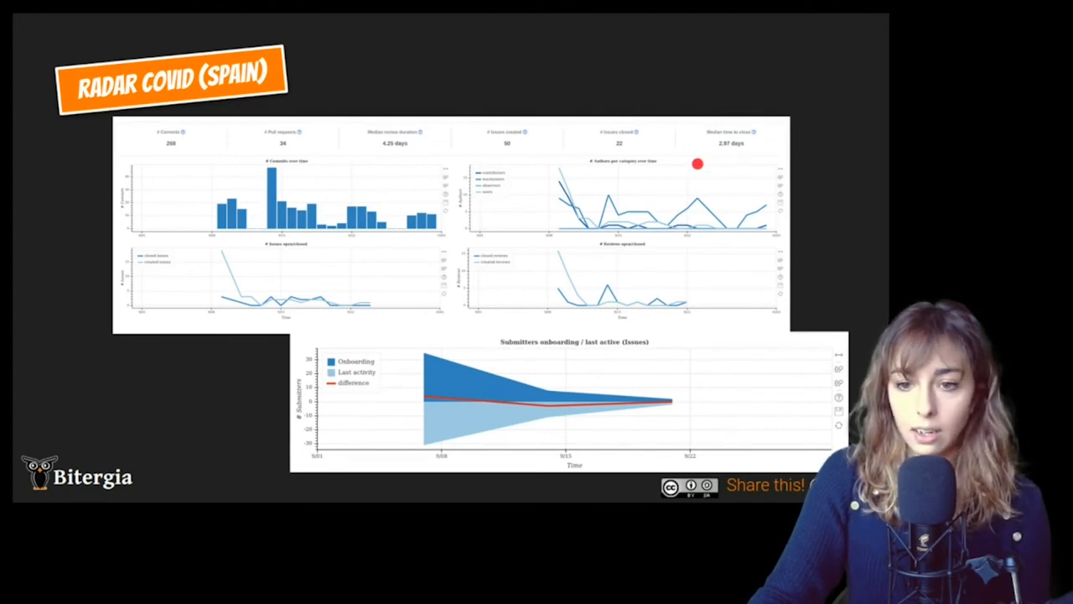
mouse_move(474, 148)
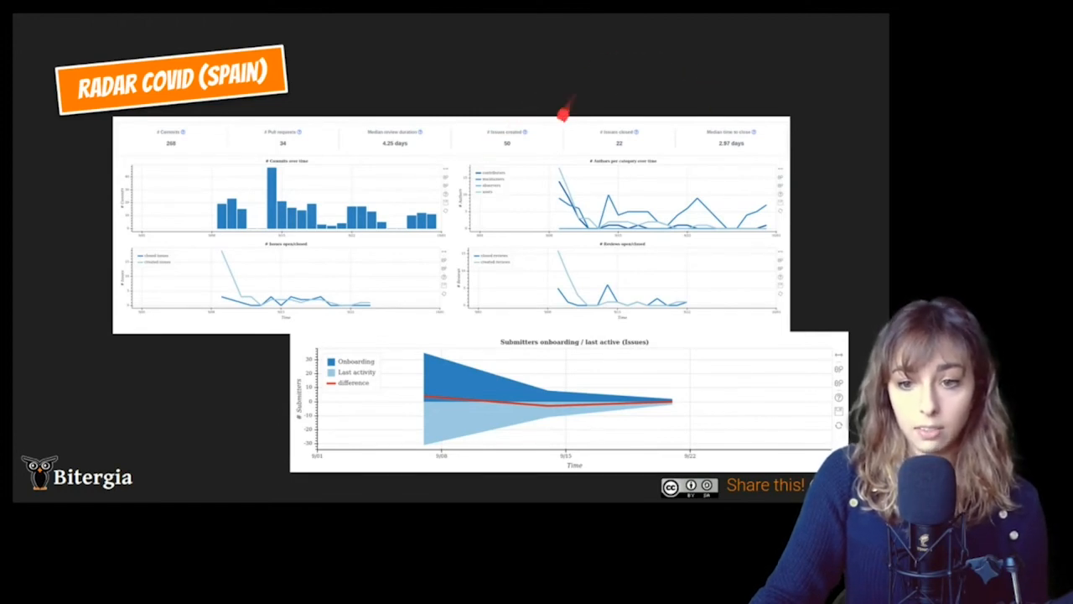
mouse_move(375, 156)
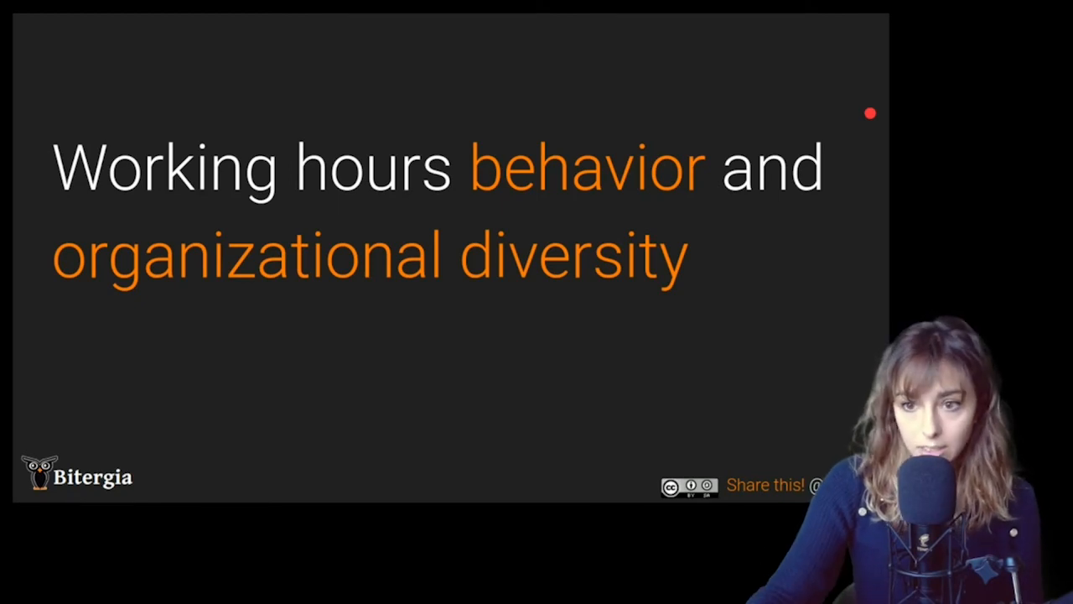
Advance to the organizational diversity by email domain slide naming SAP
key(Right)
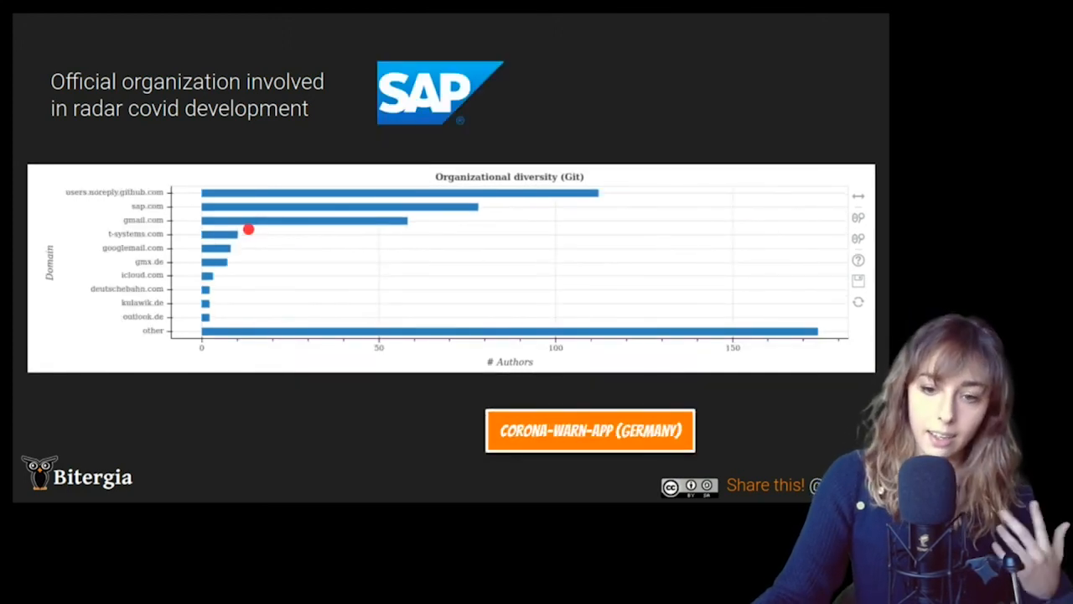
mouse_move(394, 222)
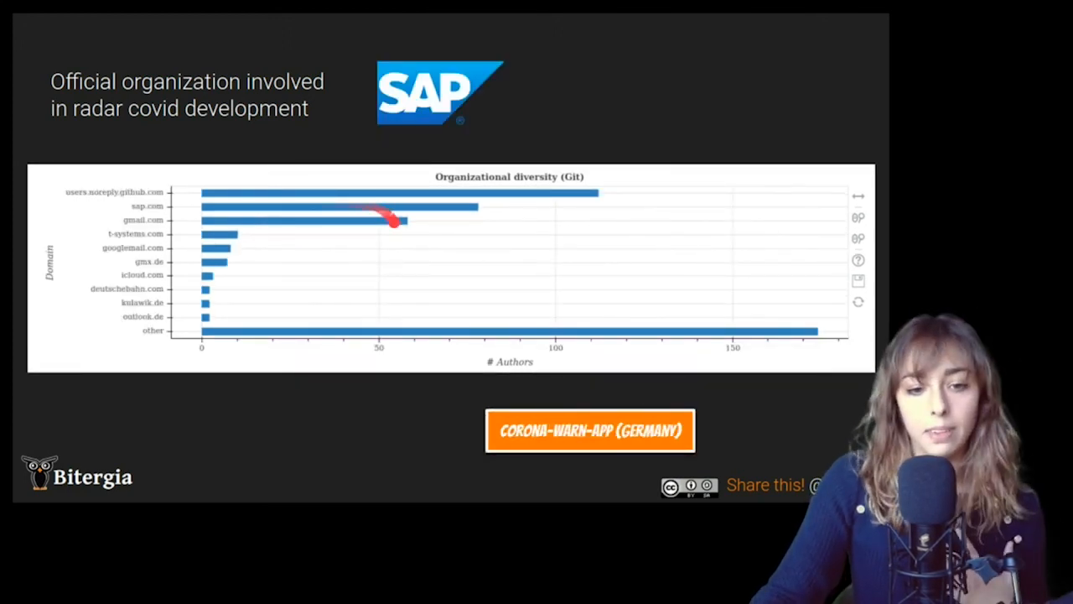